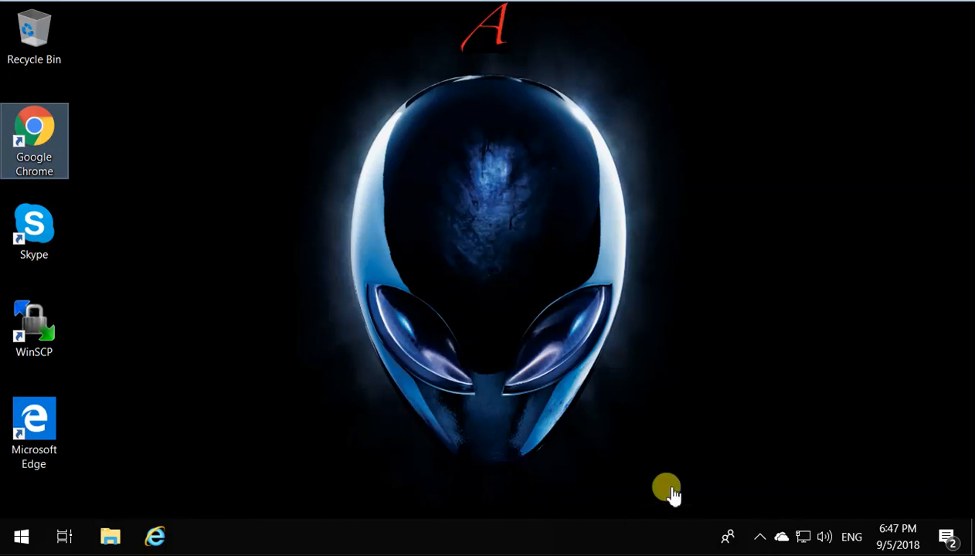
mouse_move(477, 303)
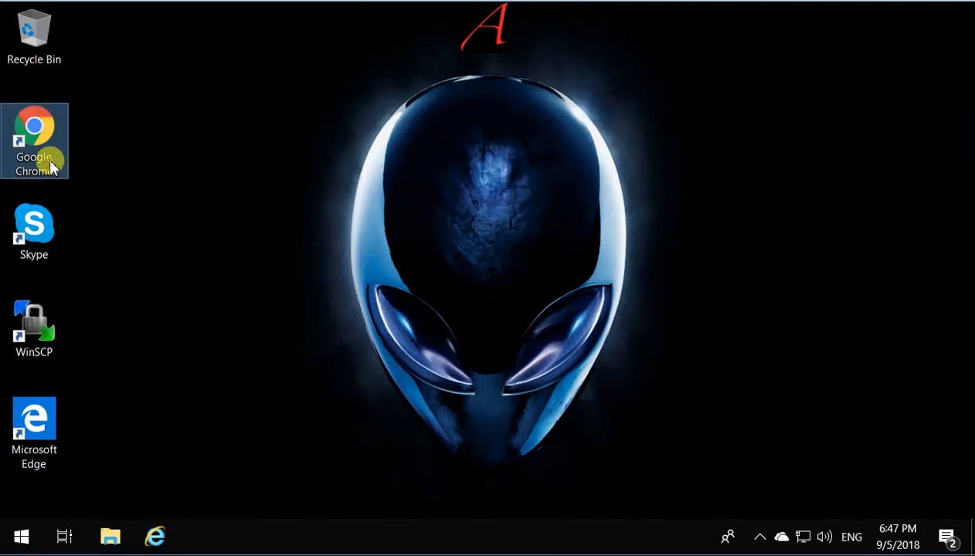
Launch Chrome and search Google for 'git download'
double_click(34, 141)
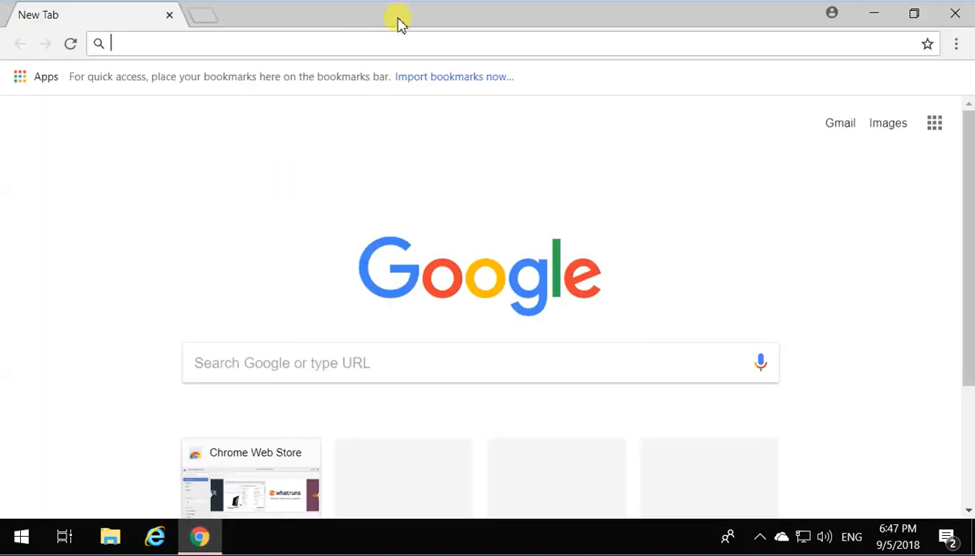
mouse_move(471, 58)
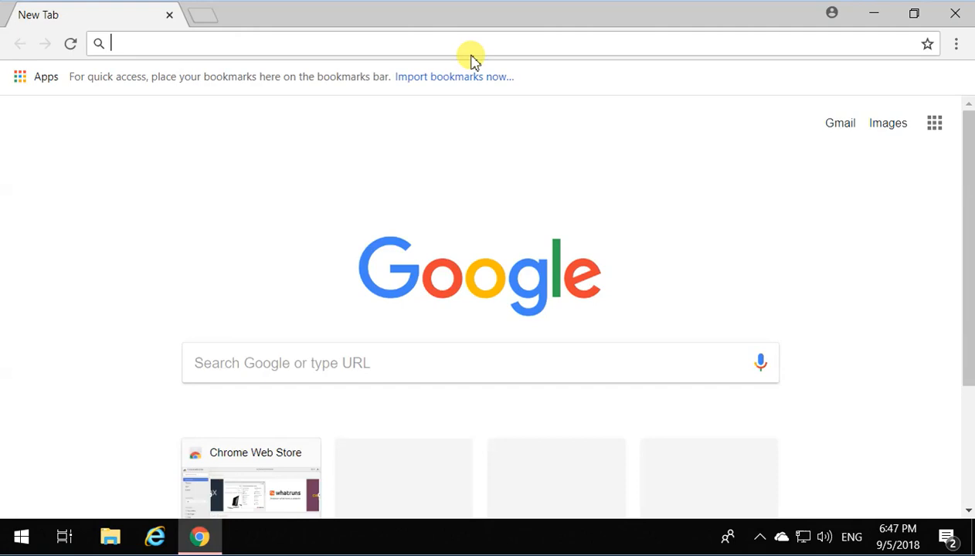
type("g")
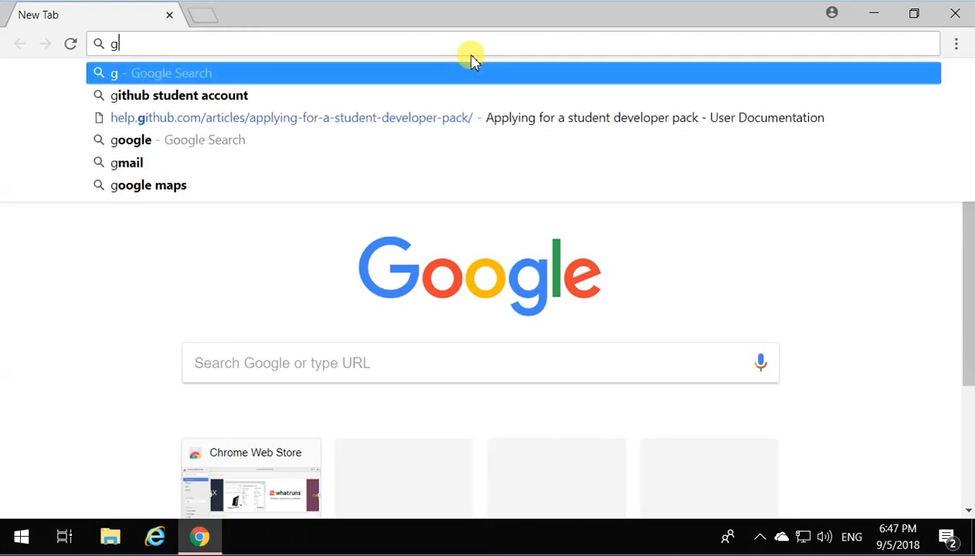
type("it download")
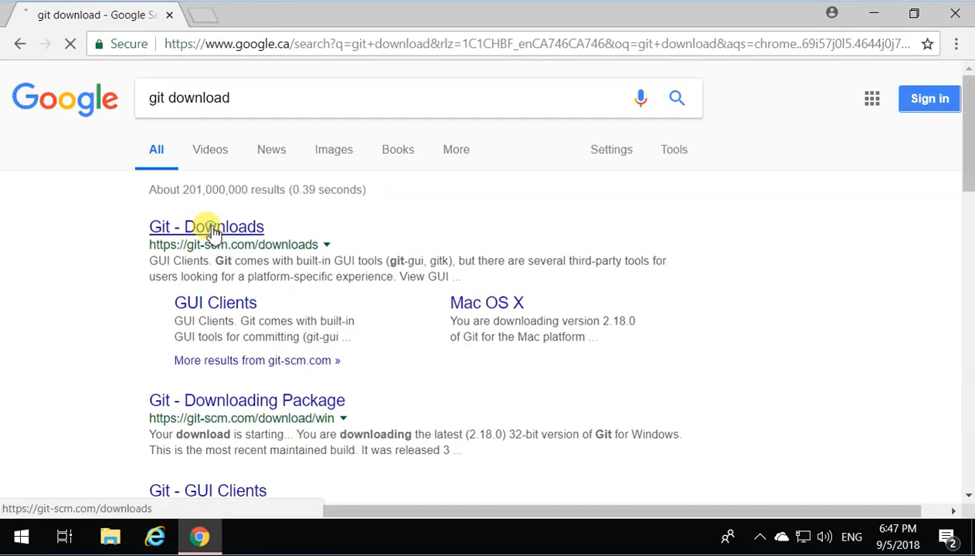
Open the 'Git - Downloads' result to start downloading Git-2.18.0-64-bit.exe
left_click(206, 226)
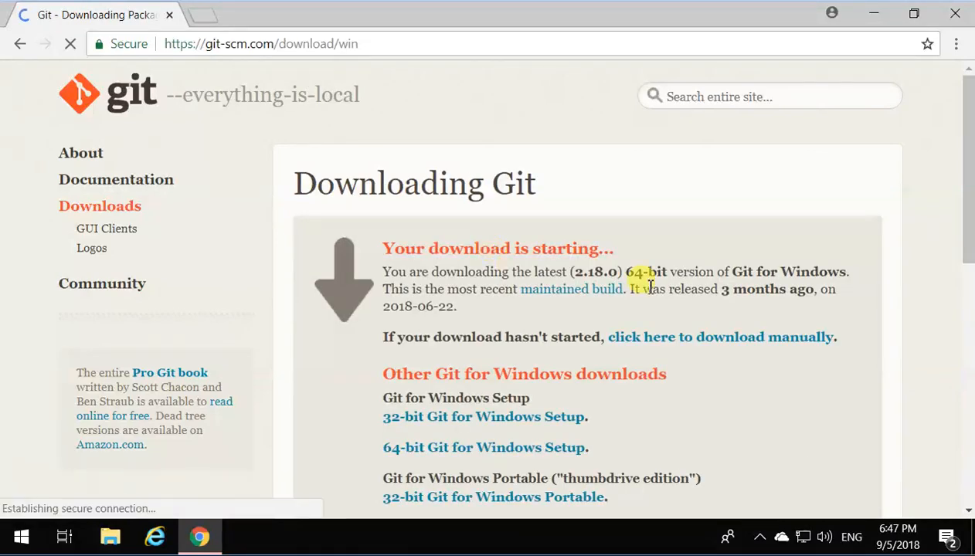
scroll("down", 3)
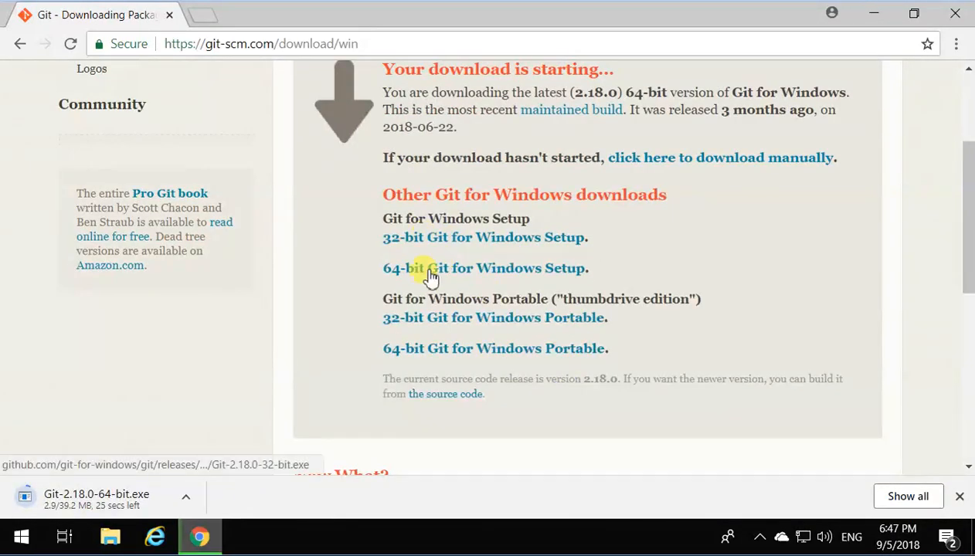
mouse_move(444, 313)
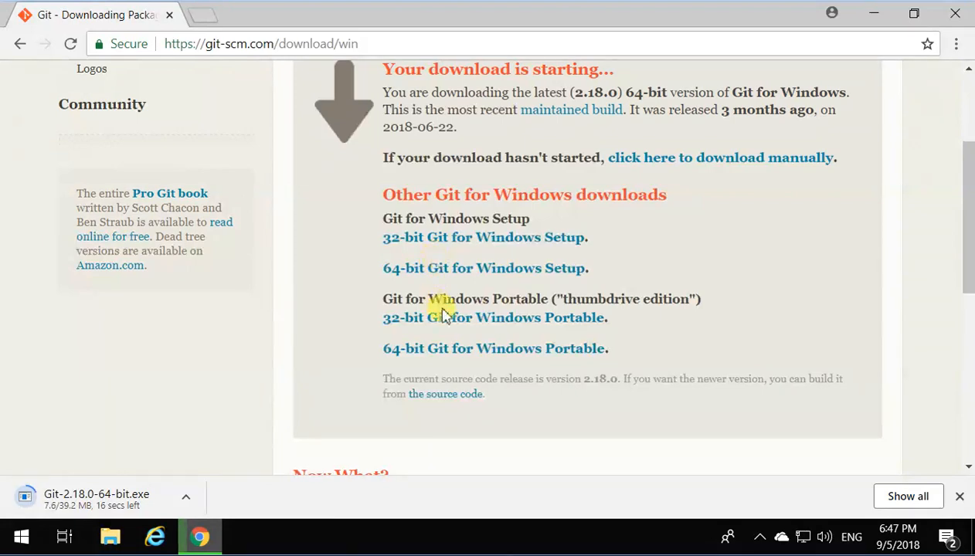
mouse_move(404, 237)
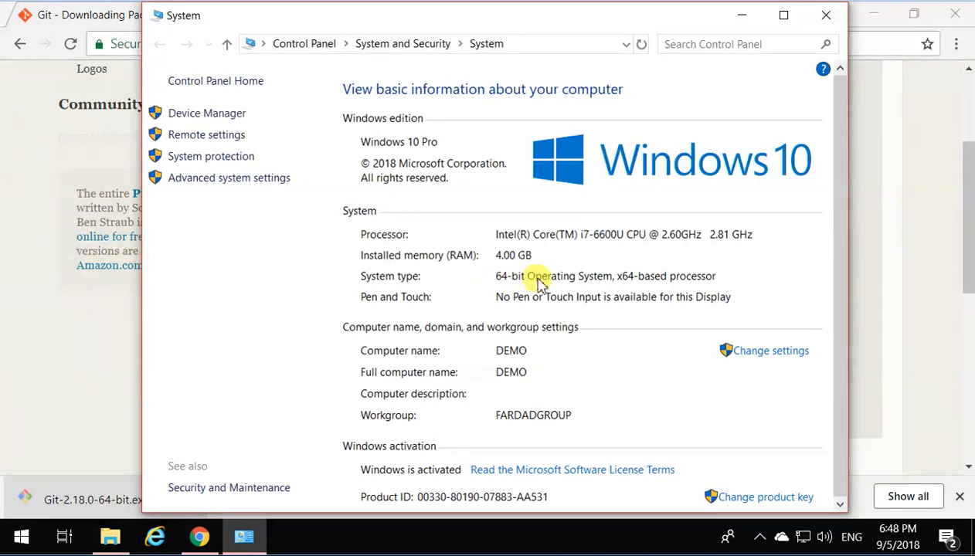
mouse_move(732, 151)
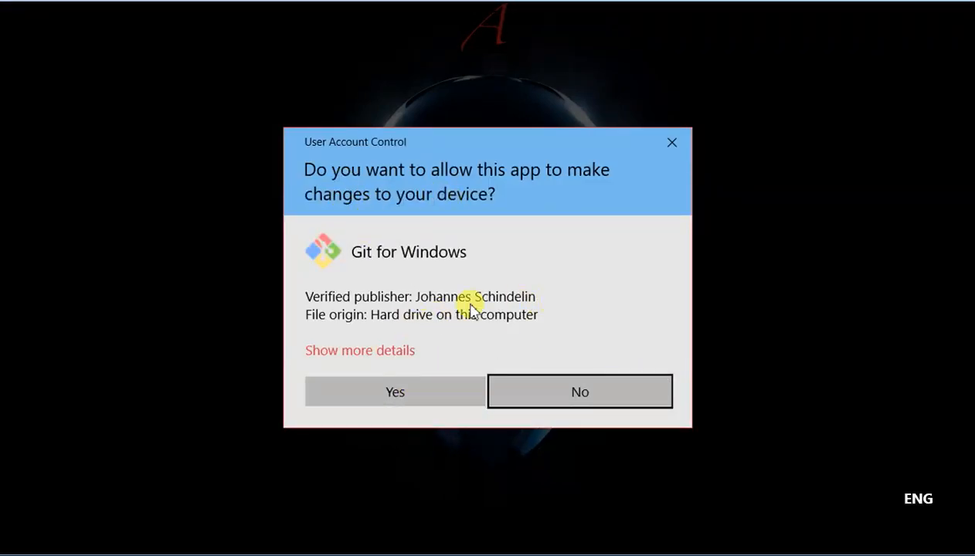
mouse_move(444, 259)
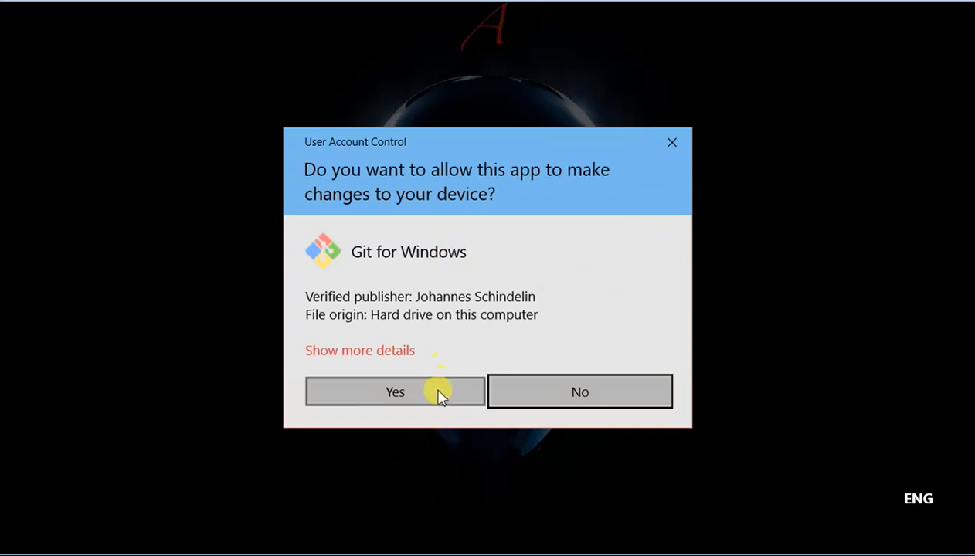
Approve the User Account Control prompt for the Git installer
left_click(395, 392)
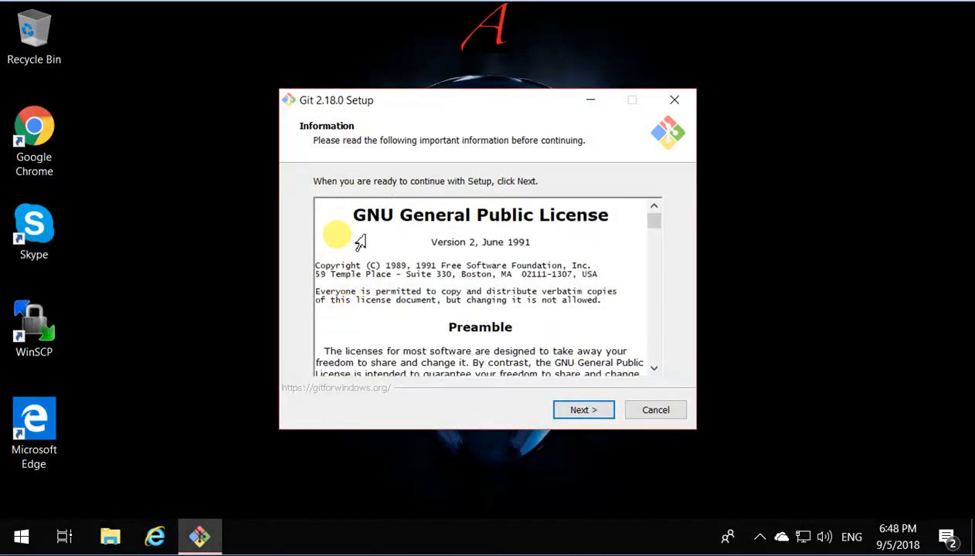
Accept the licence and keep default folder, components, Start Menu folder and Vim editor
left_click(584, 410)
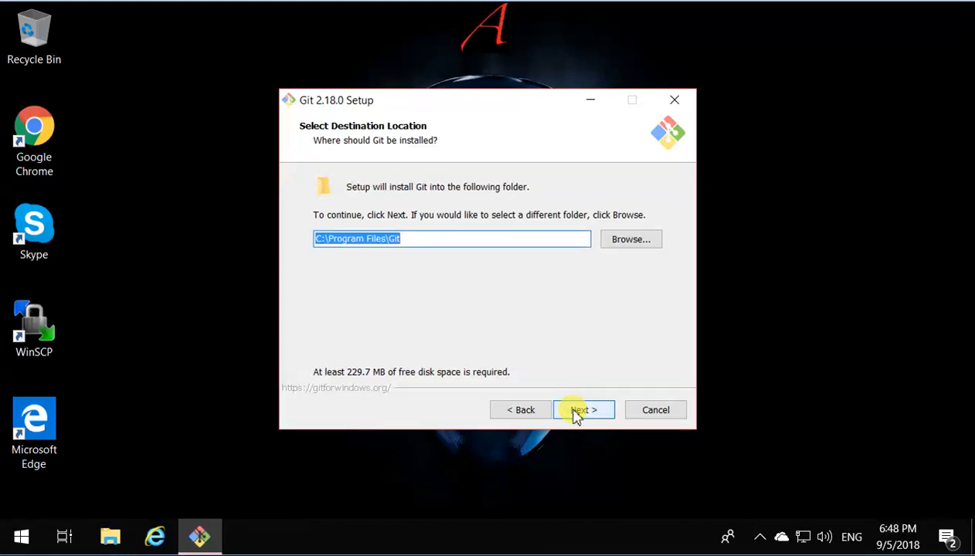
left_click(578, 409)
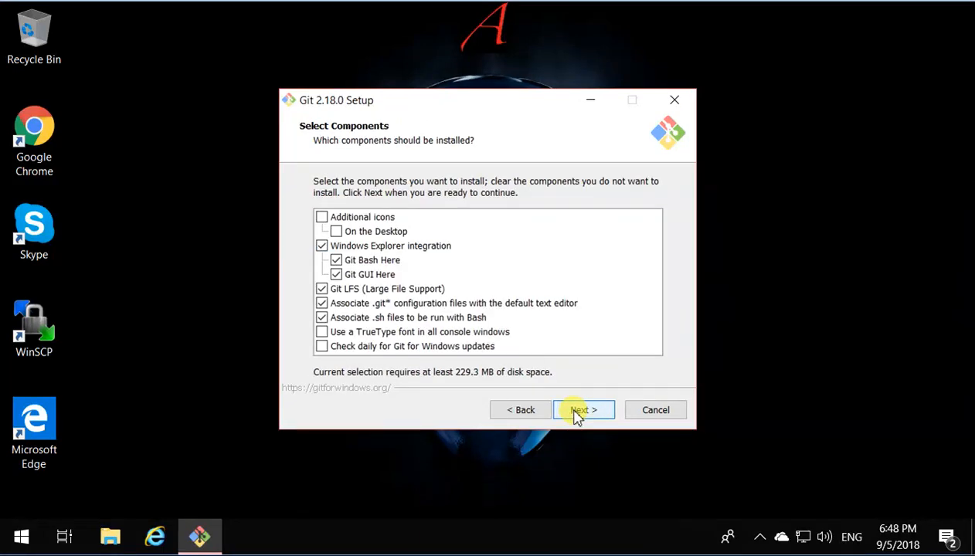
left_click(578, 409)
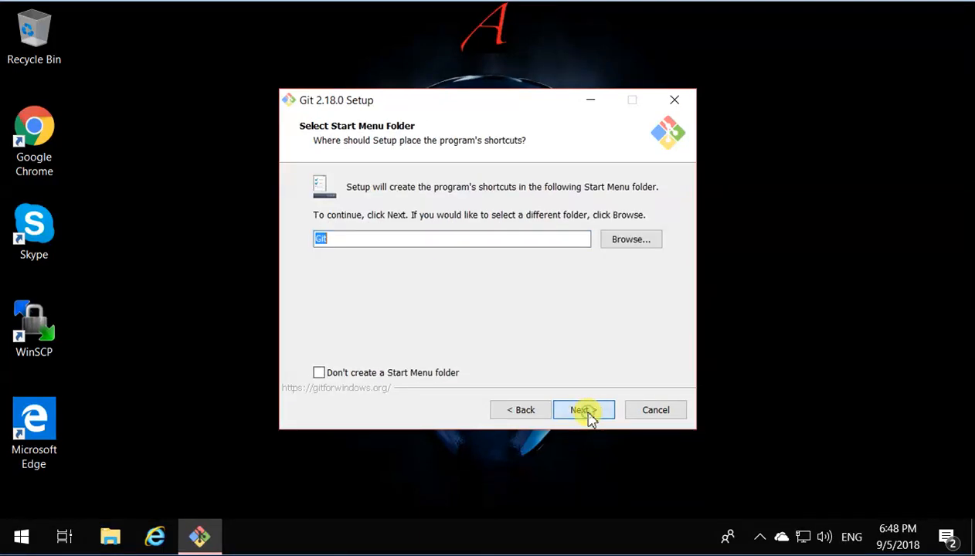
left_click(580, 409)
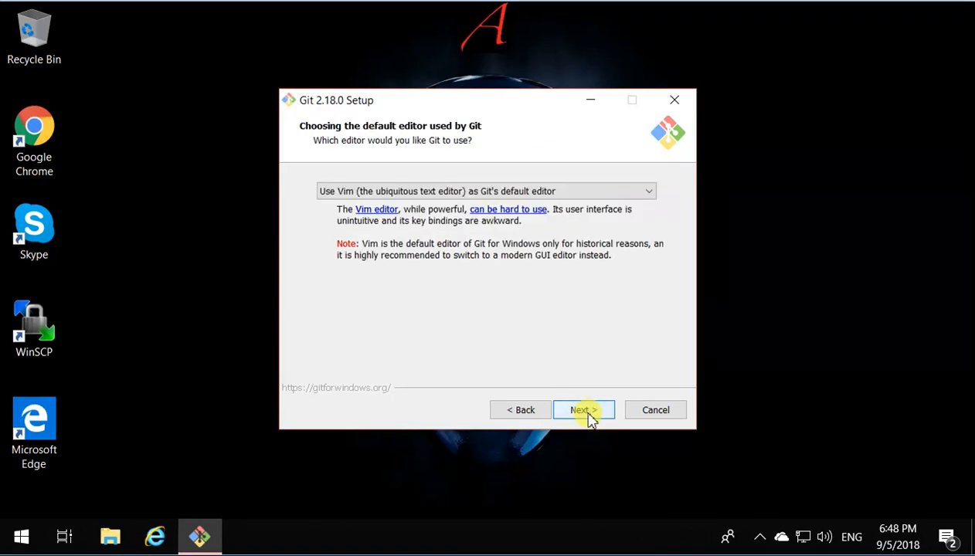
left_click(581, 409)
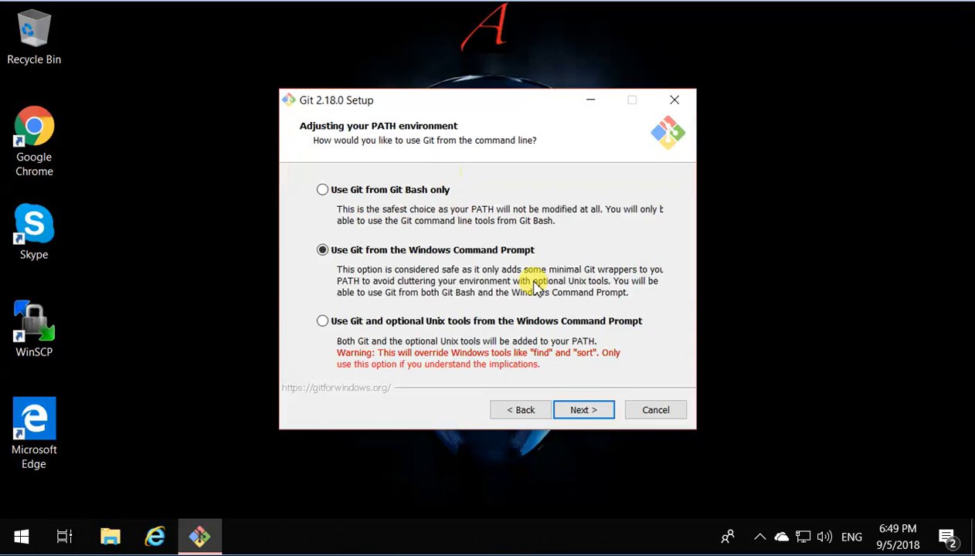
mouse_move(521, 297)
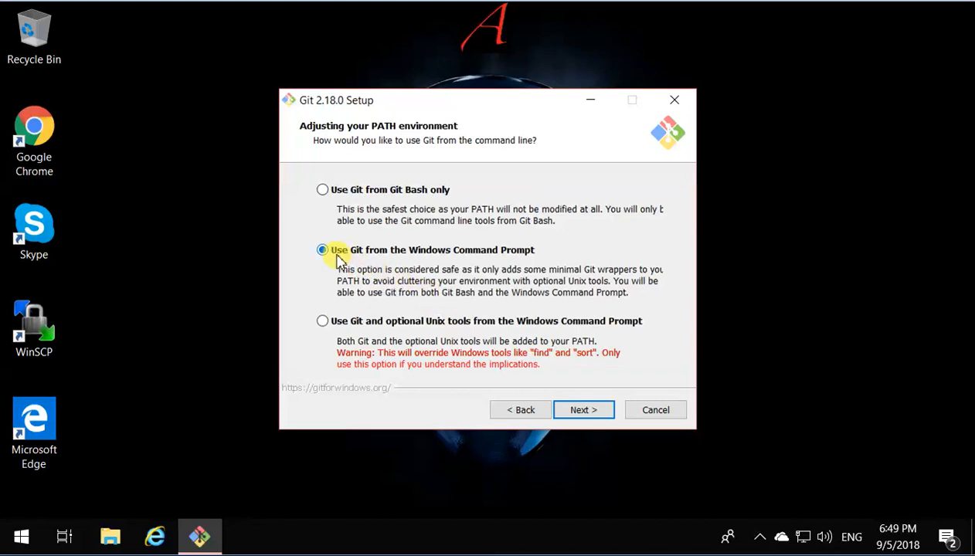
mouse_move(351, 202)
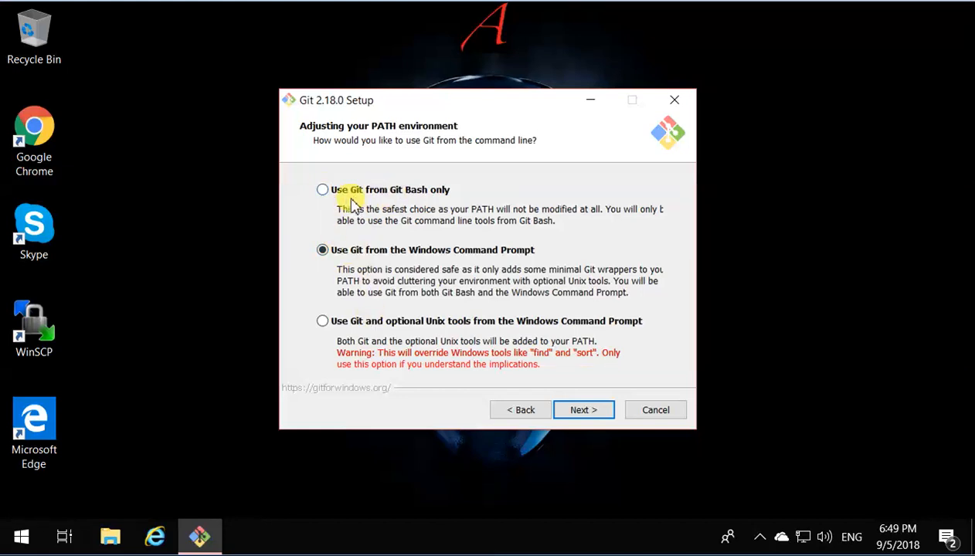
mouse_move(375, 309)
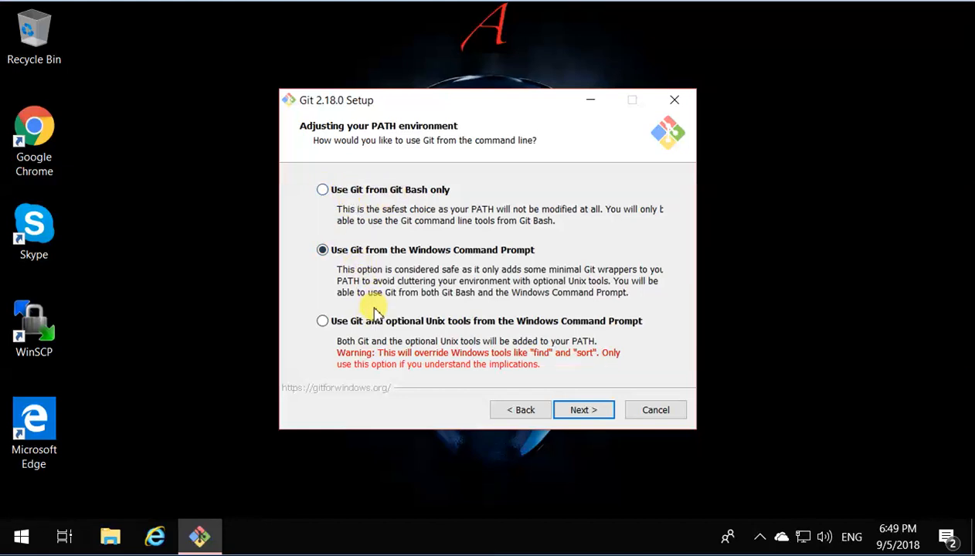
mouse_move(376, 195)
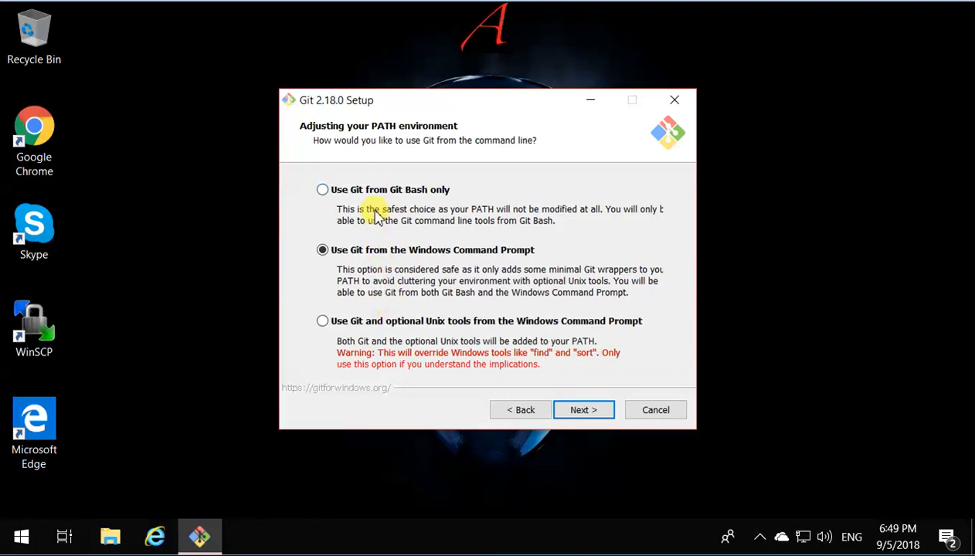
mouse_move(493, 197)
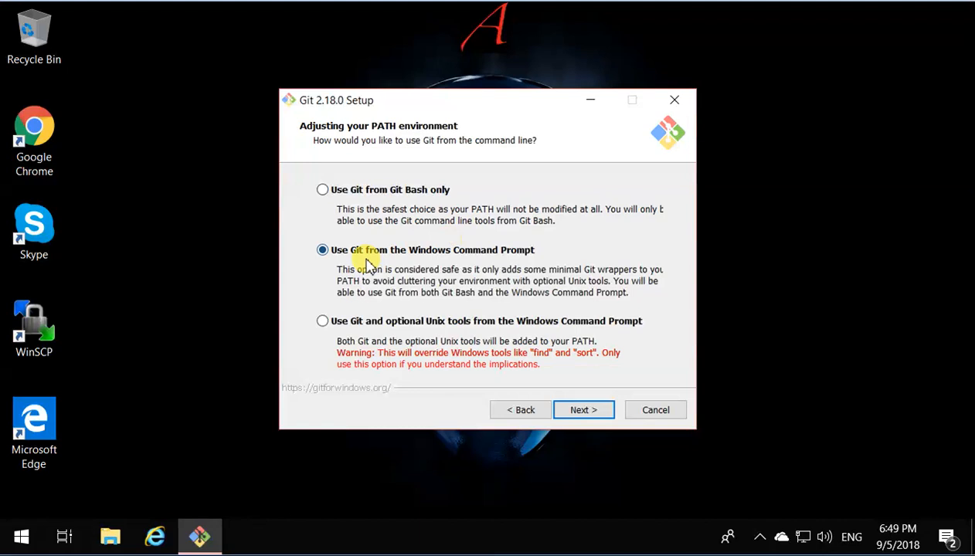
mouse_move(517, 265)
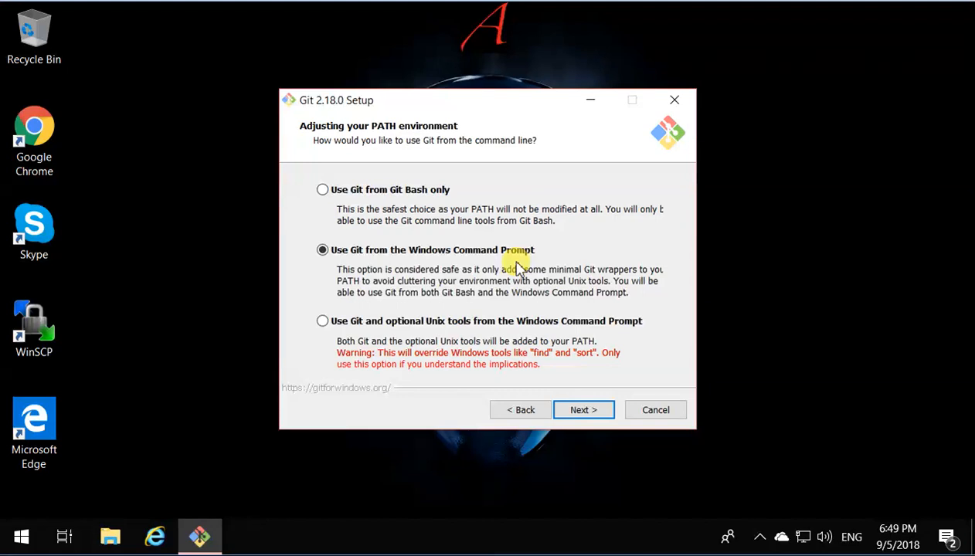
mouse_move(529, 320)
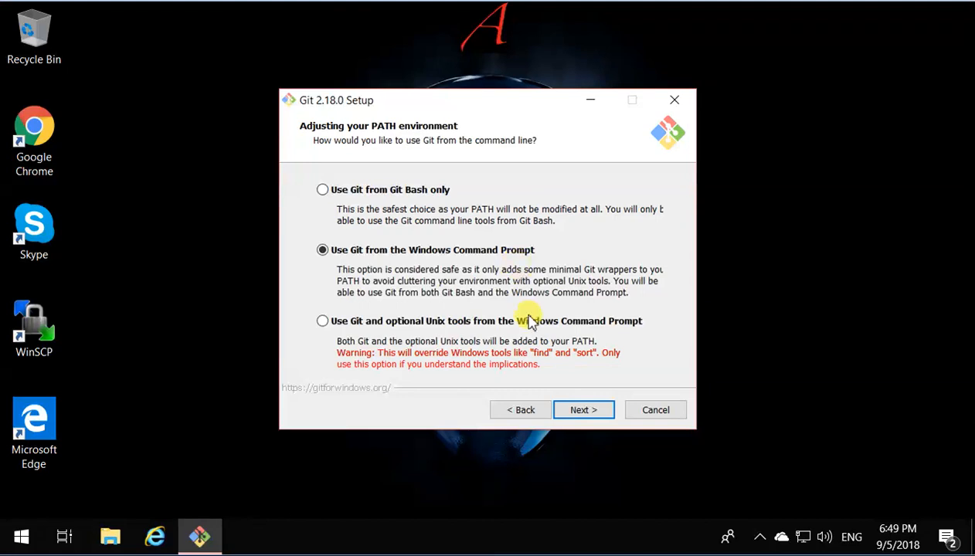
mouse_move(322, 321)
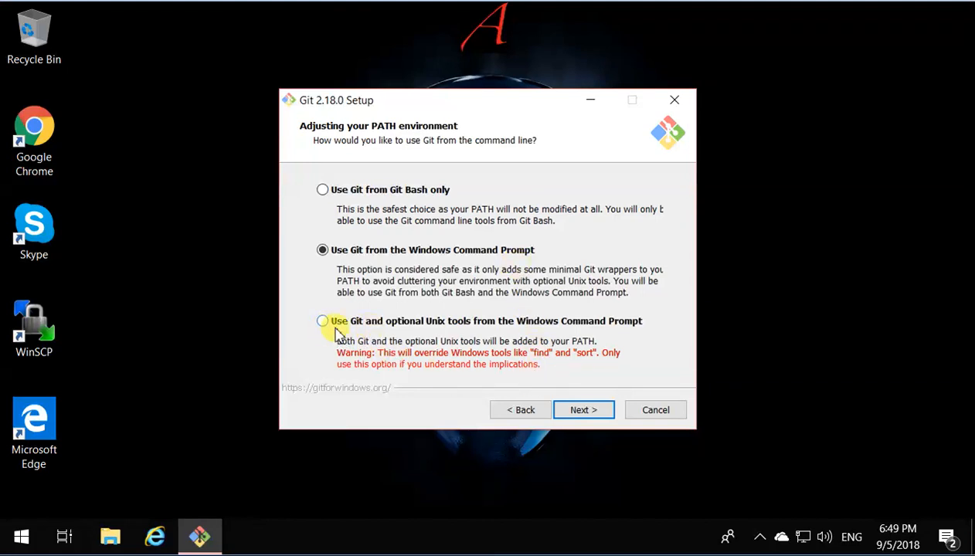
mouse_move(390, 328)
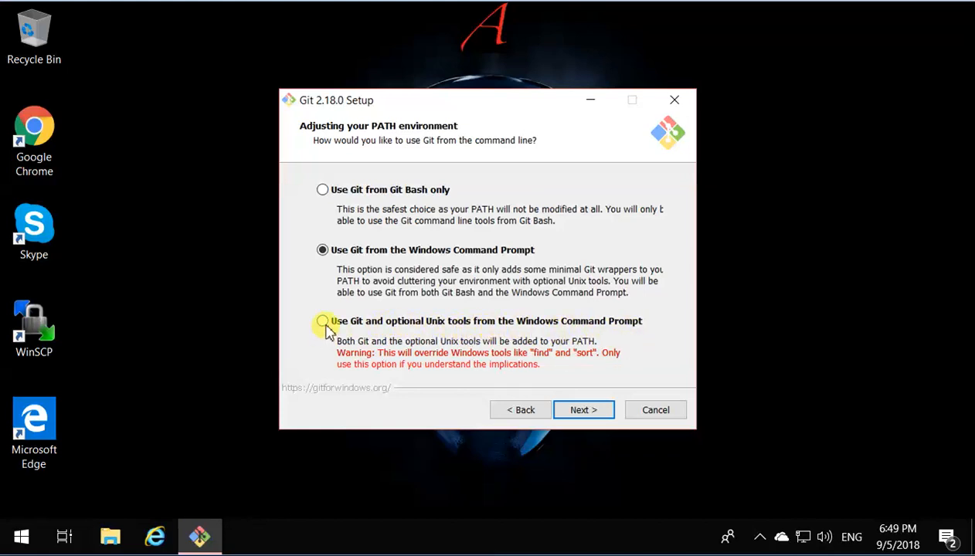
Choose the PATH option adding Git and optional Unix tools to the command line
left_click(322, 321)
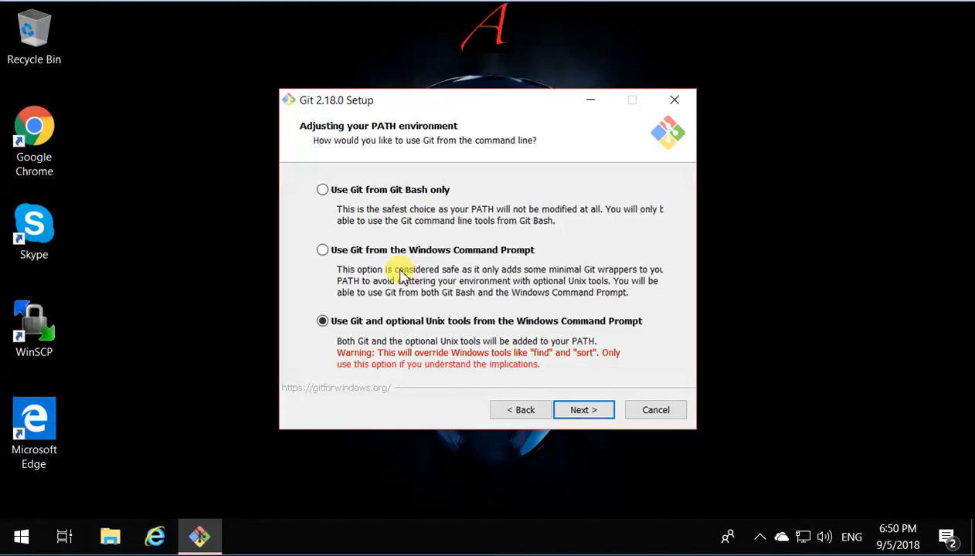
mouse_move(305, 301)
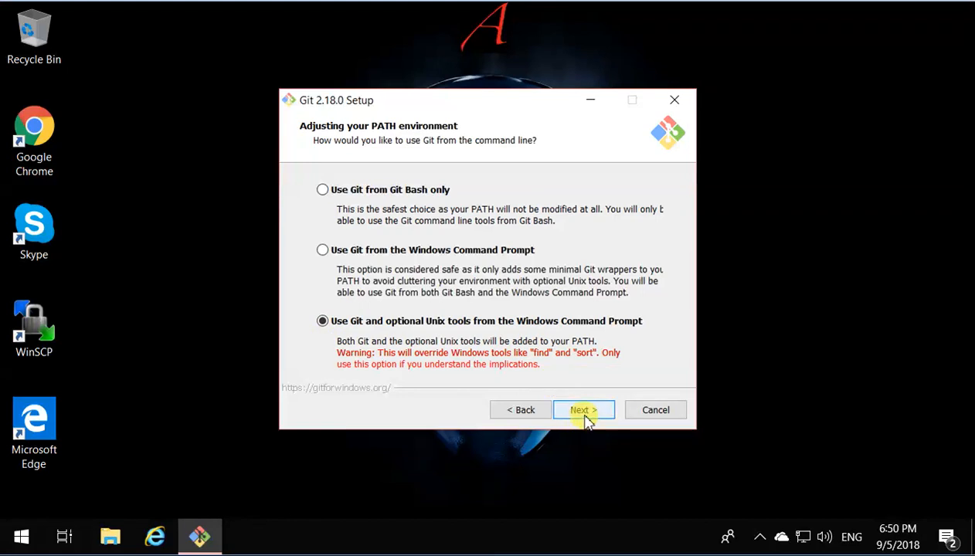
Keep the defaults: OpenSSL library, line-ending conversion and MinTTY terminal
left_click(583, 409)
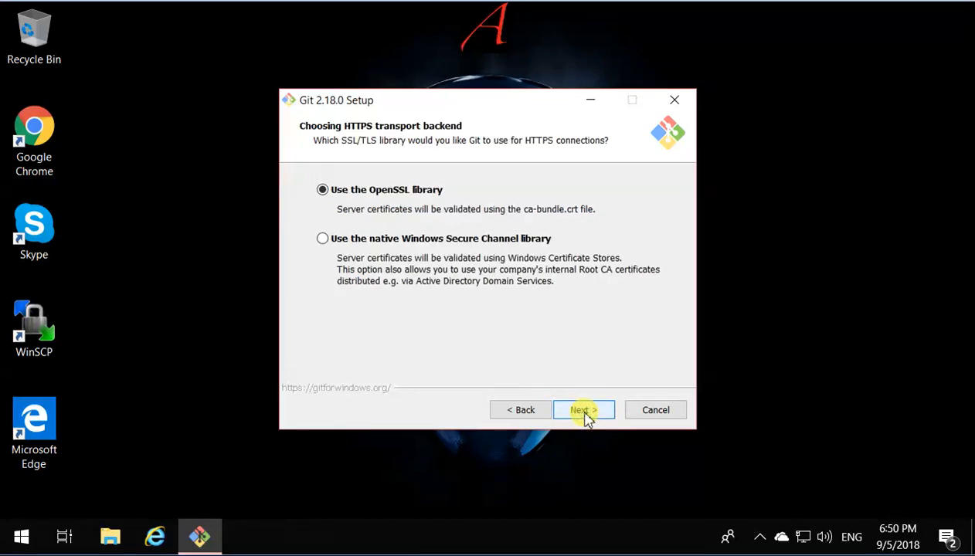
left_click(582, 410)
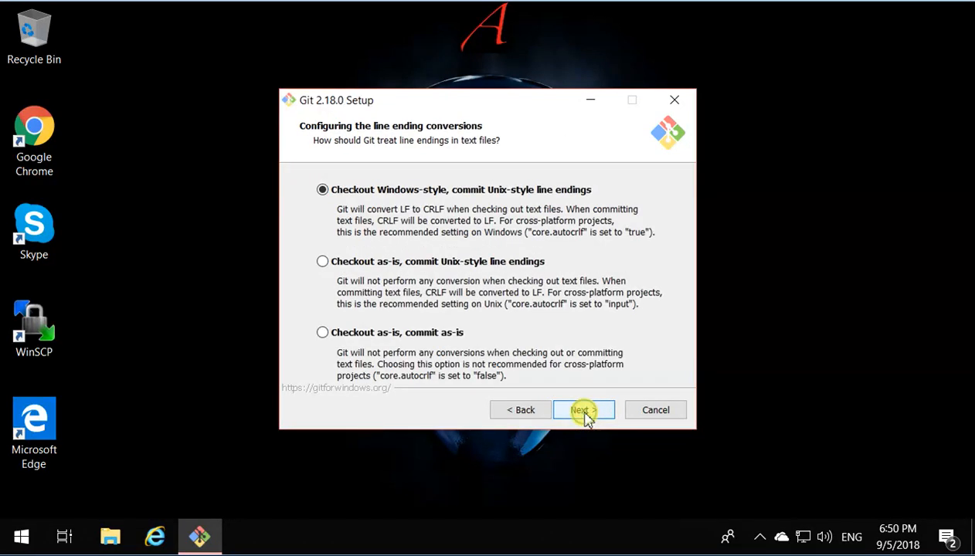
left_click(582, 409)
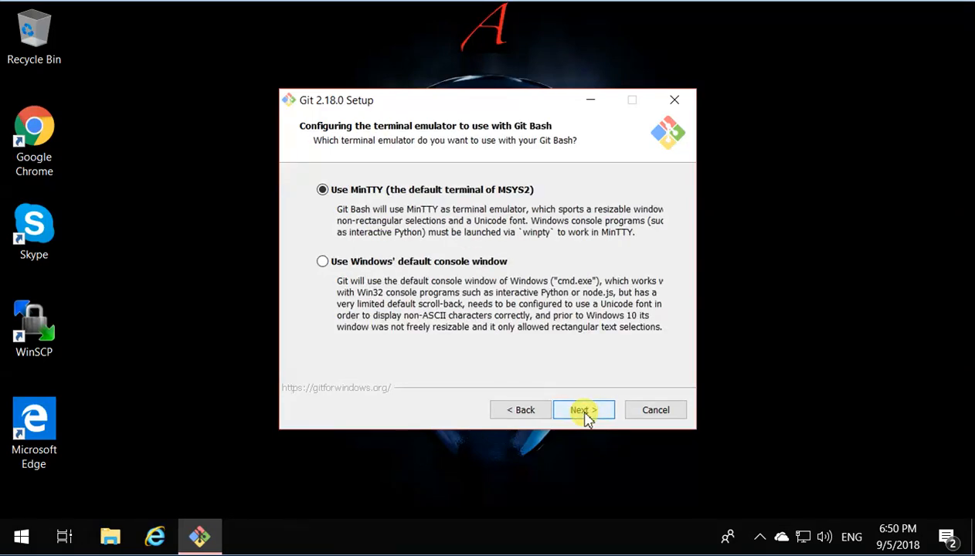
left_click(583, 409)
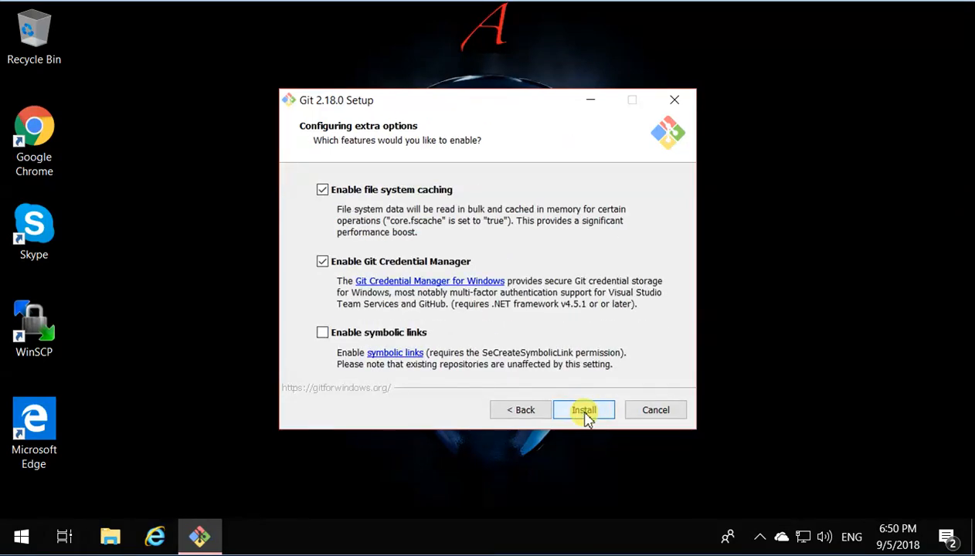
Install Git 2.18.0, untick View Release Notes and finish the wizard
left_click(584, 409)
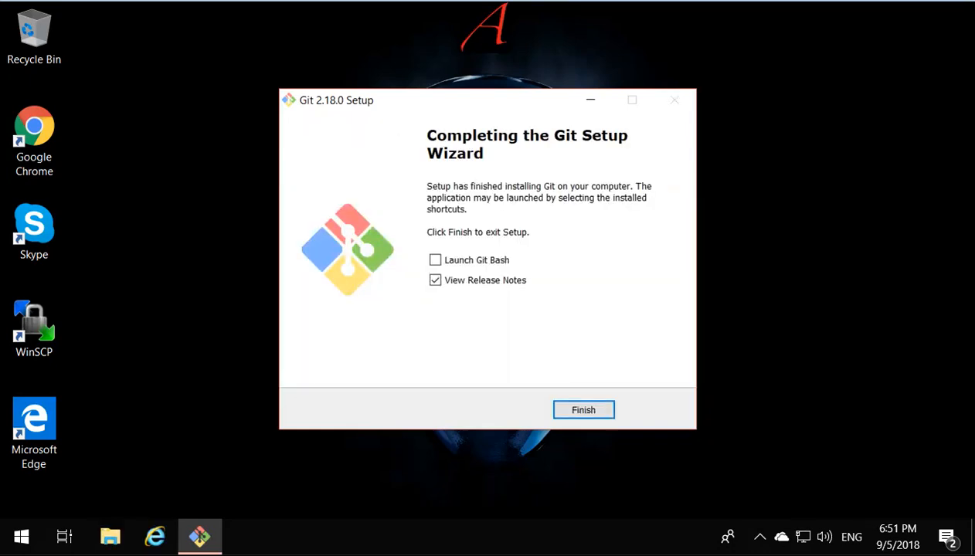
left_click(435, 280)
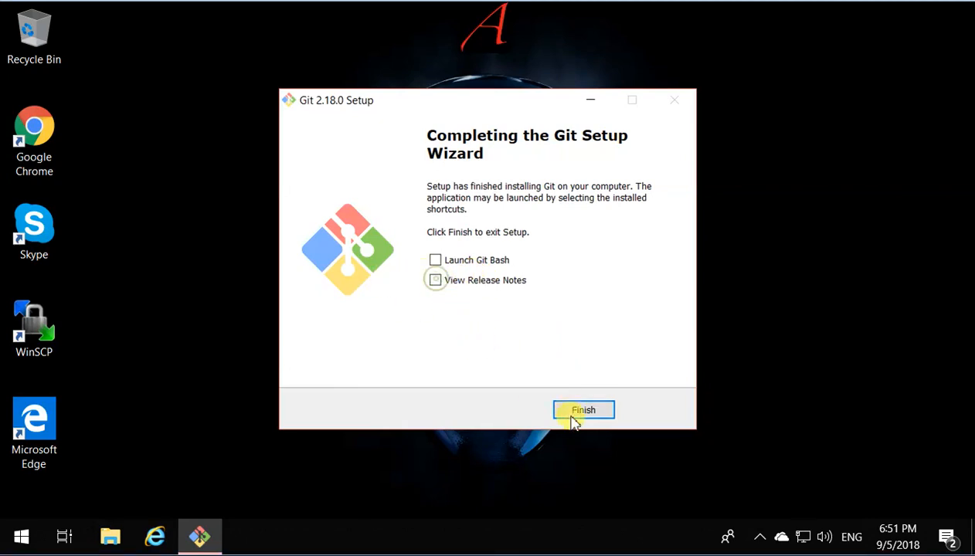
left_click(583, 410)
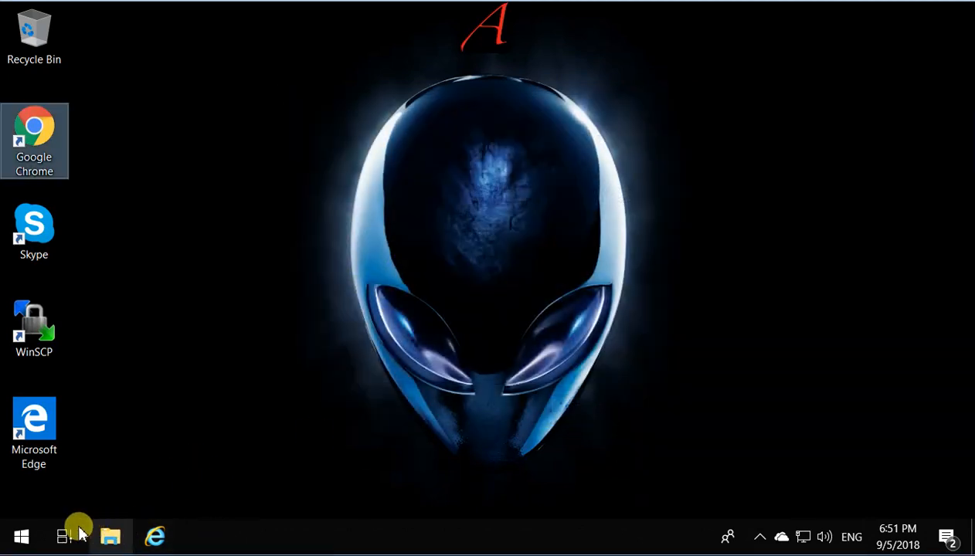
Search the Start menu and launch Command Prompt from Best match
left_click(21, 536)
type("com")
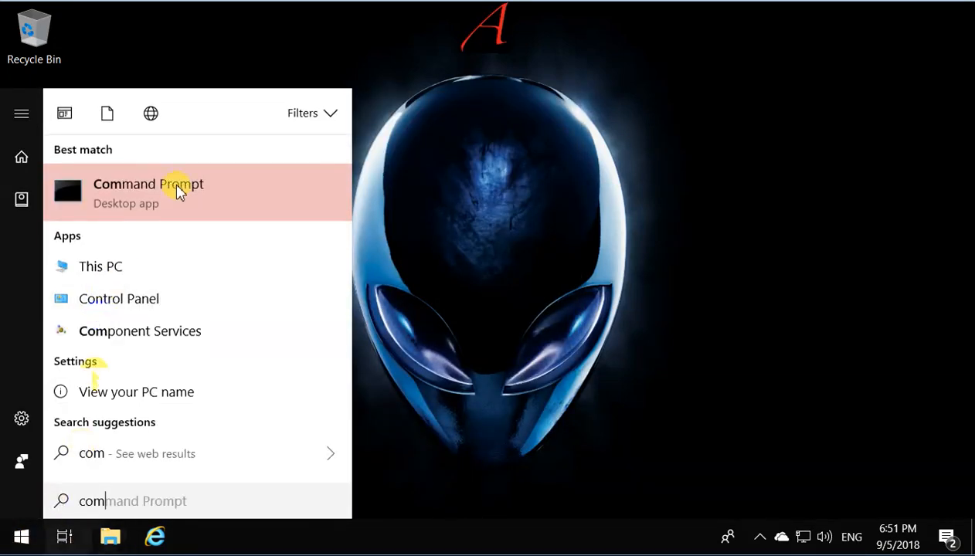
left_click(149, 184)
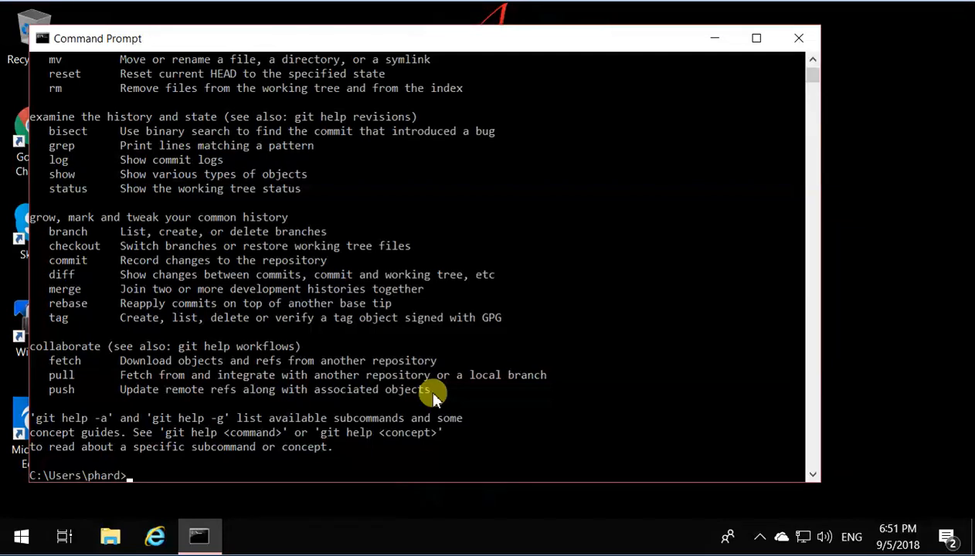
Run ls in Command Prompt to list the home folder contents
type("l")
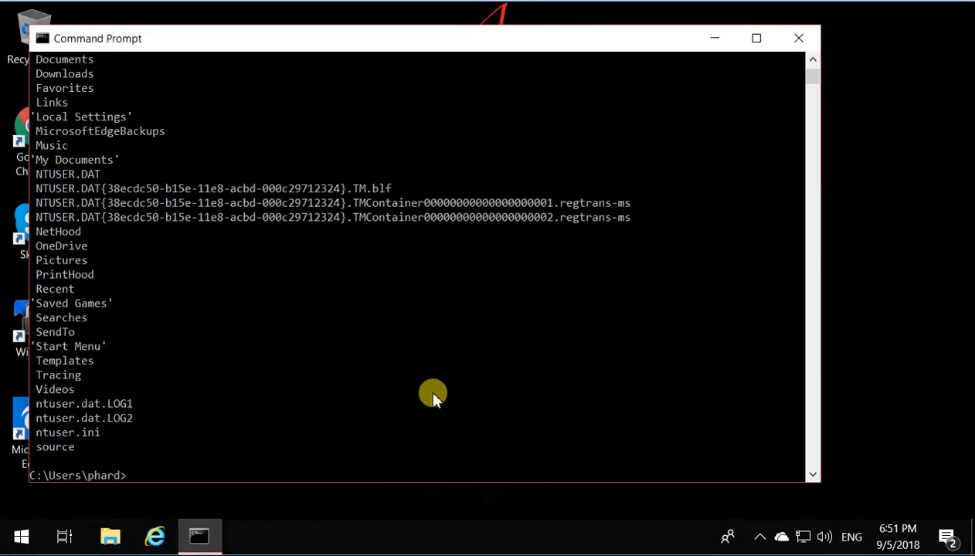
mouse_move(393, 384)
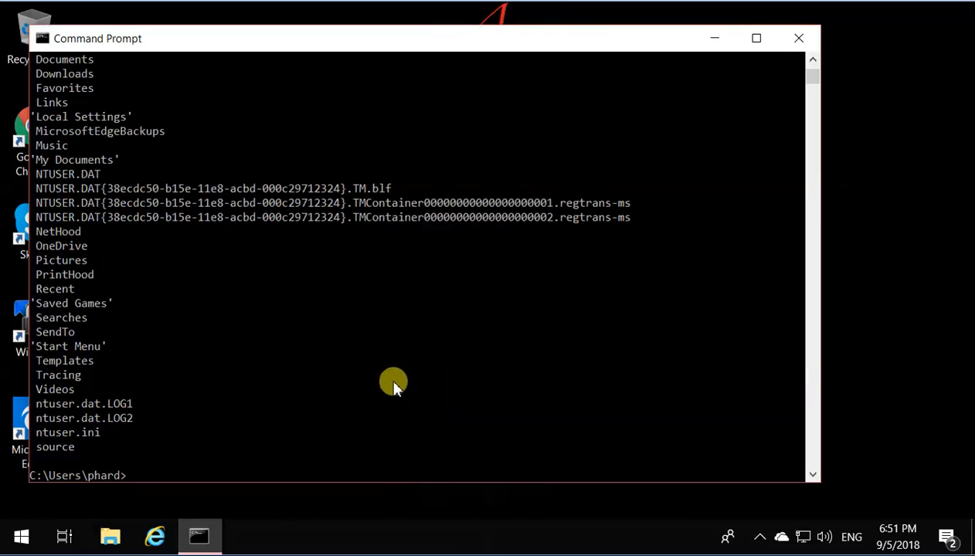